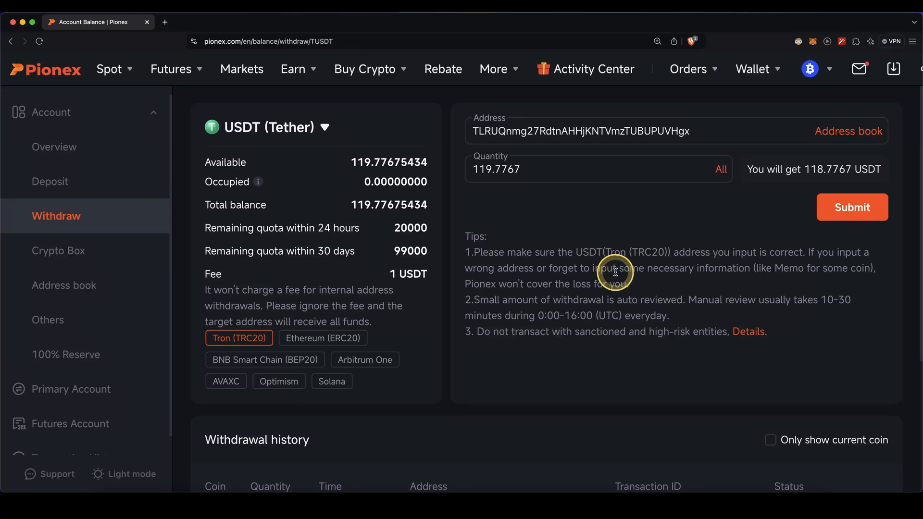
pyautogui.moveTo(405, 137)
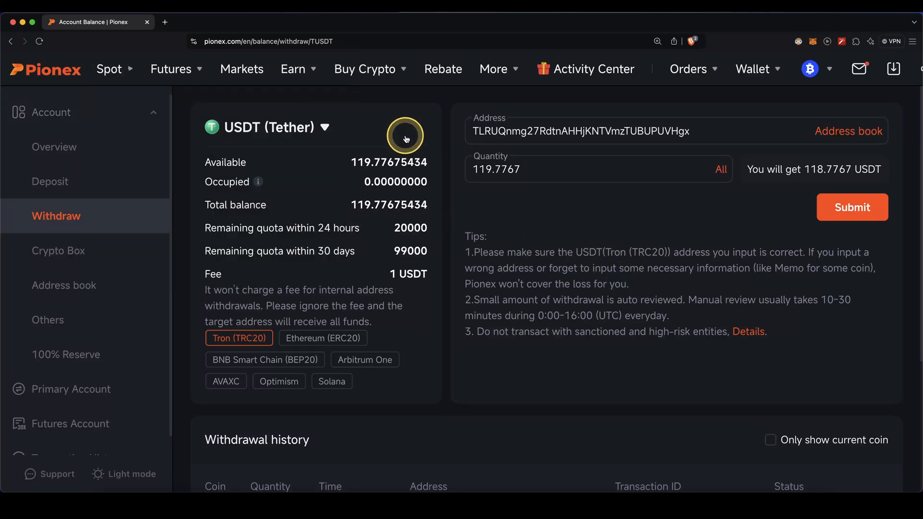
pyautogui.moveTo(671, 212)
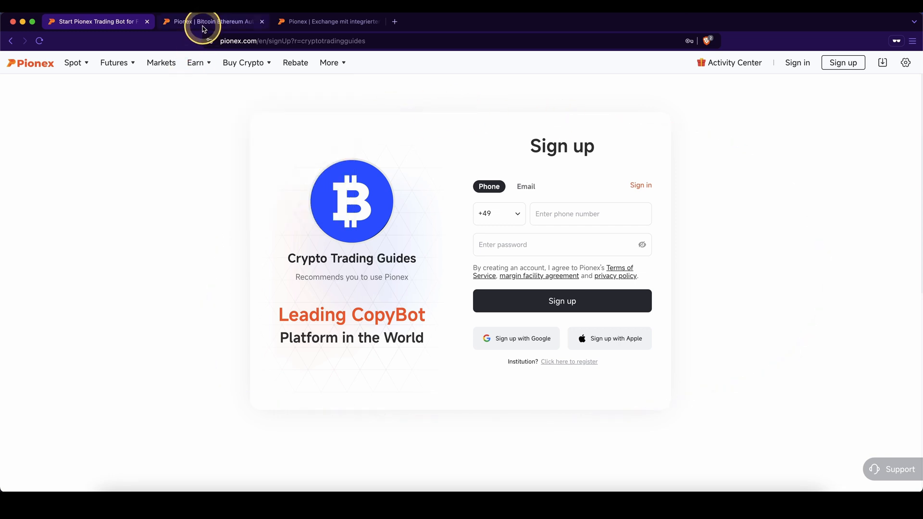
# - Review the full list of newbie and limited-time reward tasks on the Growth Funds page
pyautogui.click(211, 22)
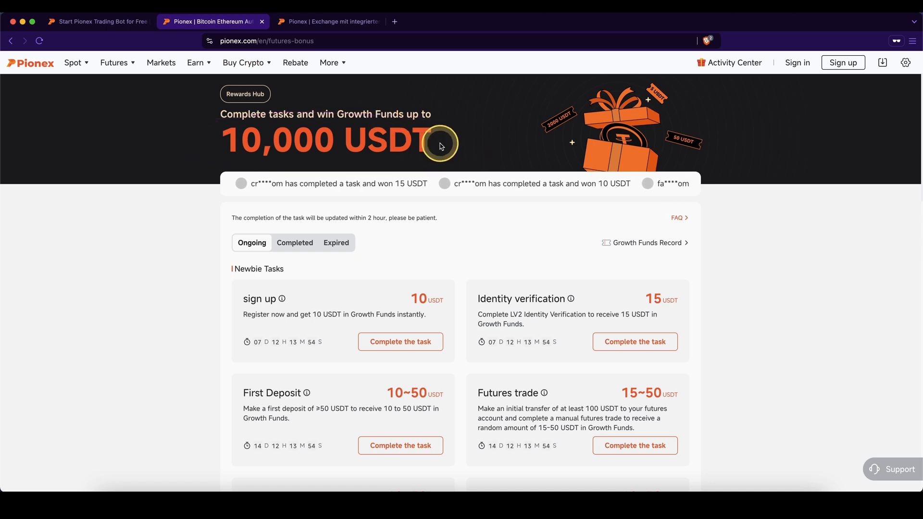
pyautogui.scroll(-3)
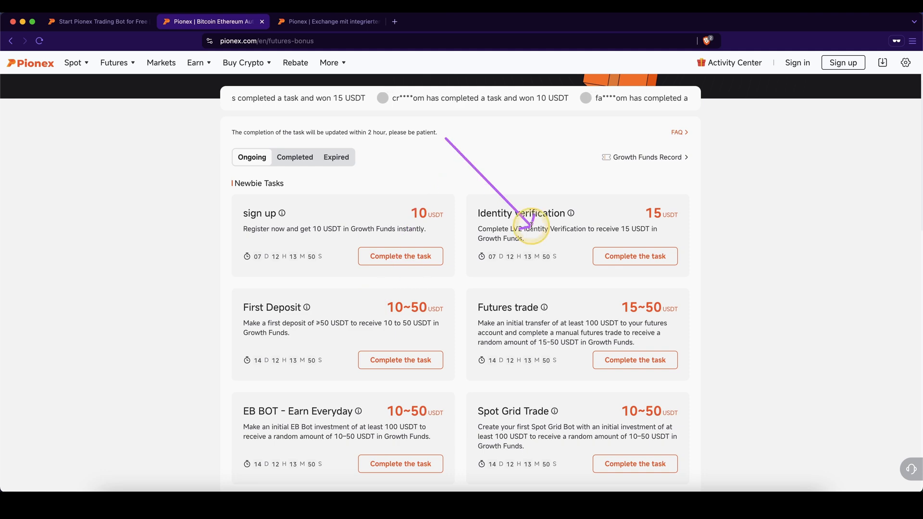
pyautogui.scroll(-3)
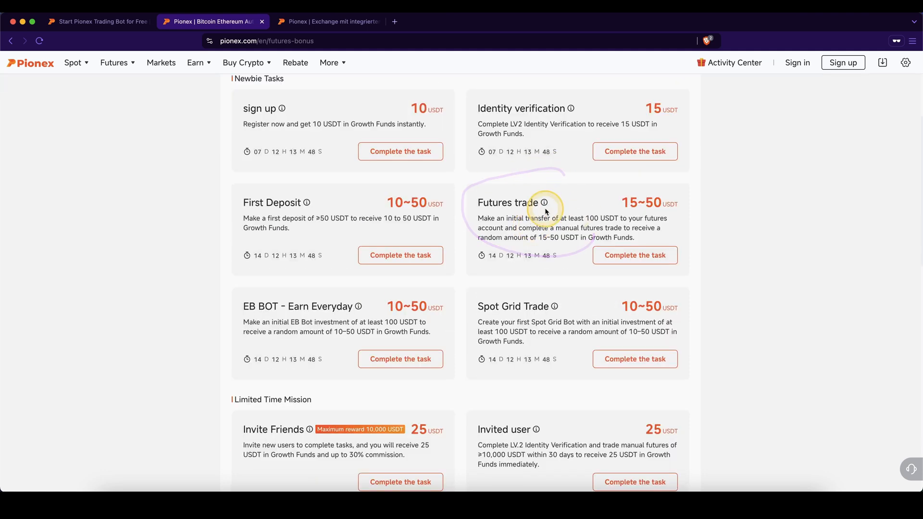
pyautogui.scroll(-3)
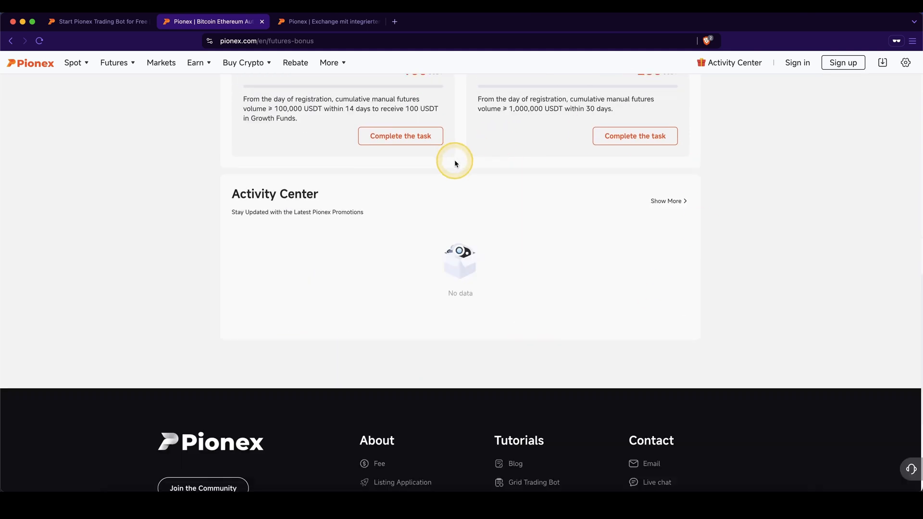
pyautogui.scroll(3)
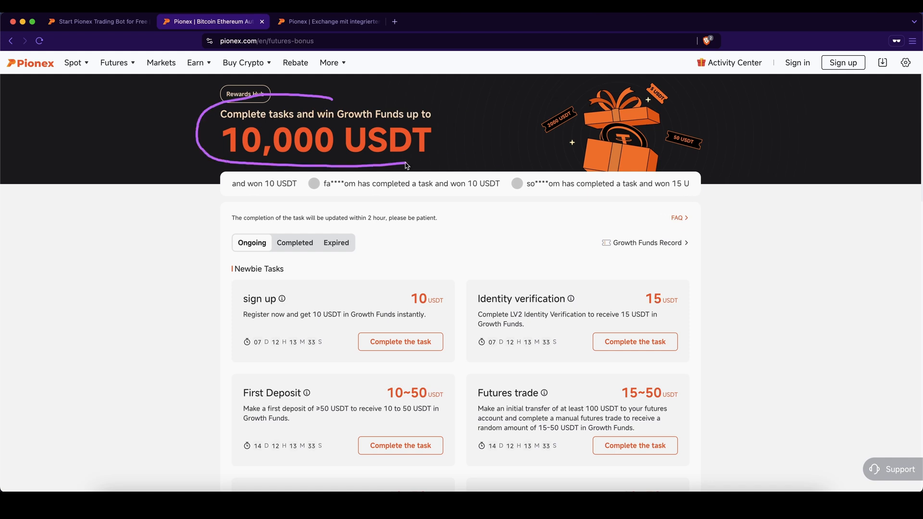
# - Return to the sign-up page and bring up the logged-in pionex.com home page
pyautogui.click(97, 22)
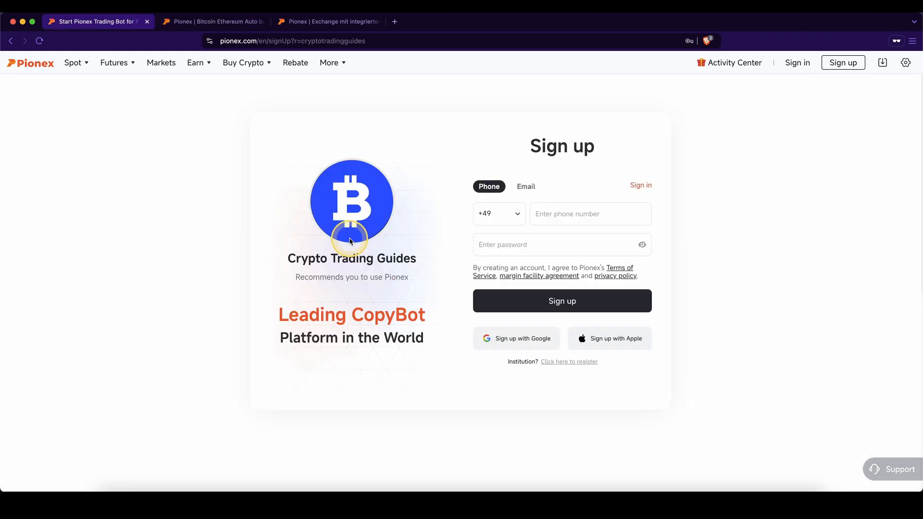
pyautogui.click(525, 185)
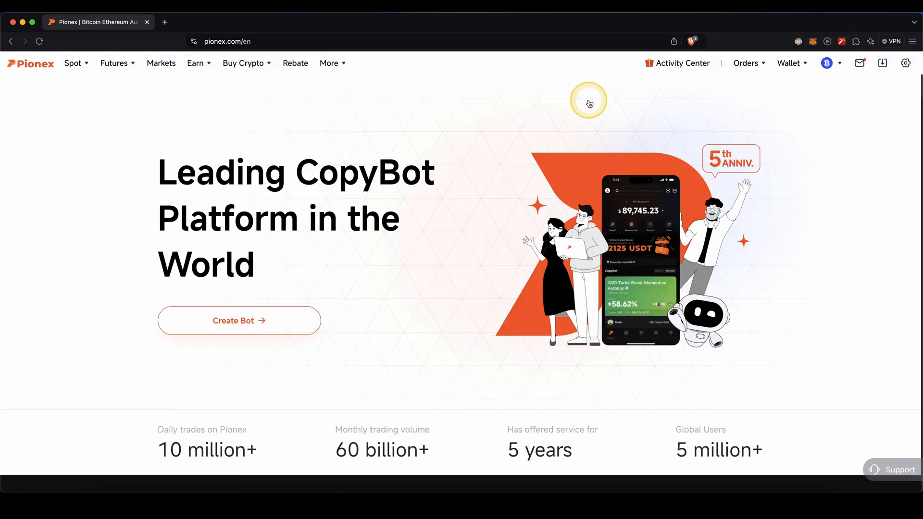
# - Go to Wallet > Withdraw and expand the coin list showing BTC, ETH and others
pyautogui.click(788, 64)
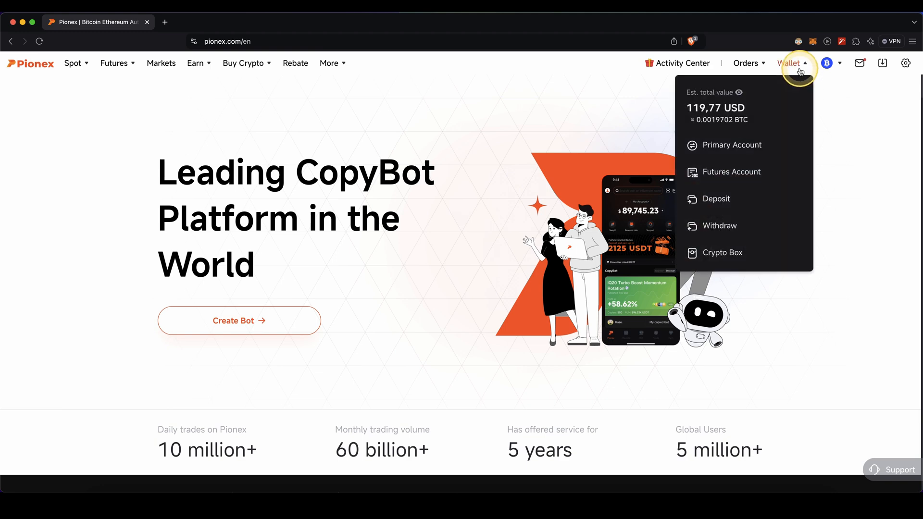
pyautogui.click(720, 225)
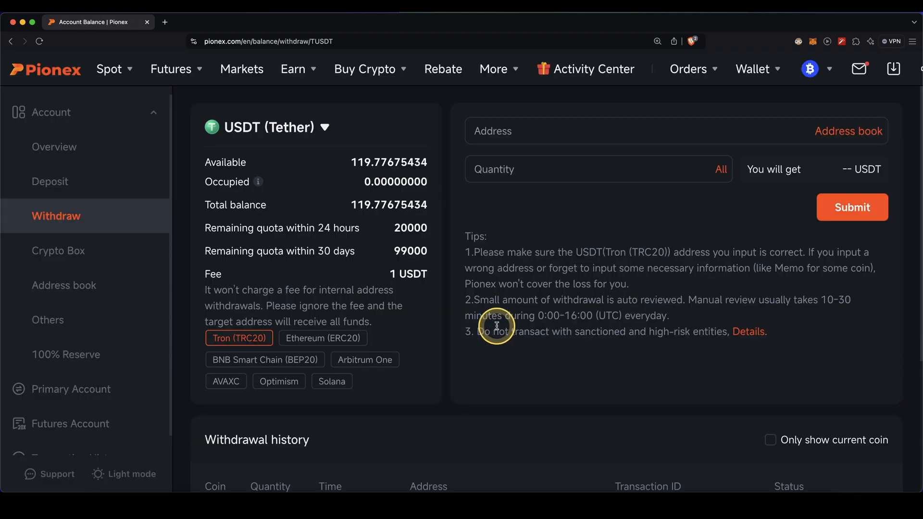
pyautogui.click(274, 127)
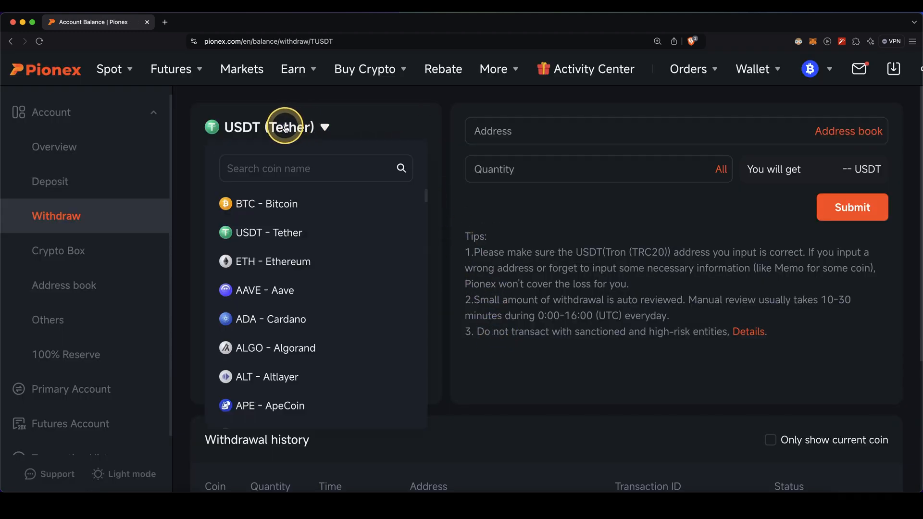
pyautogui.moveTo(254, 232)
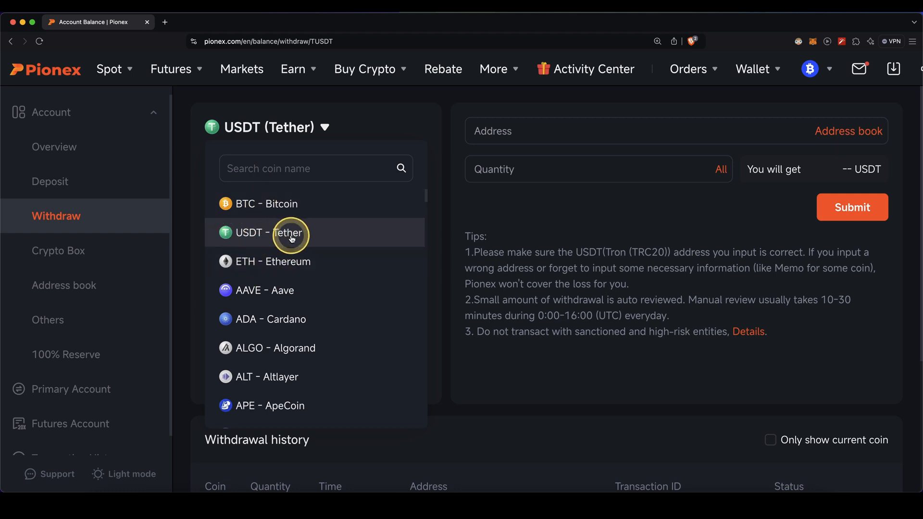
# - Pick USDT – Tether as the withdrawal coin, keeping Tron (TRC20) as the network
pyautogui.click(274, 232)
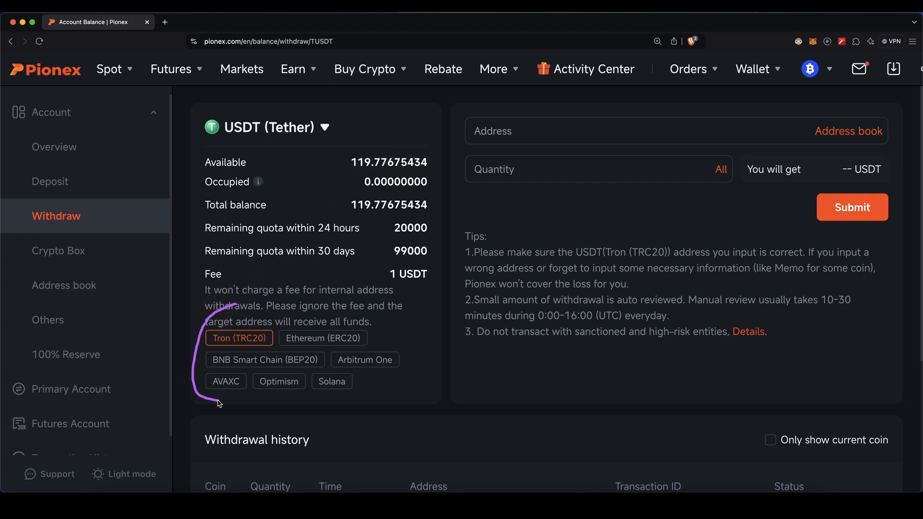
pyautogui.moveTo(431, 373)
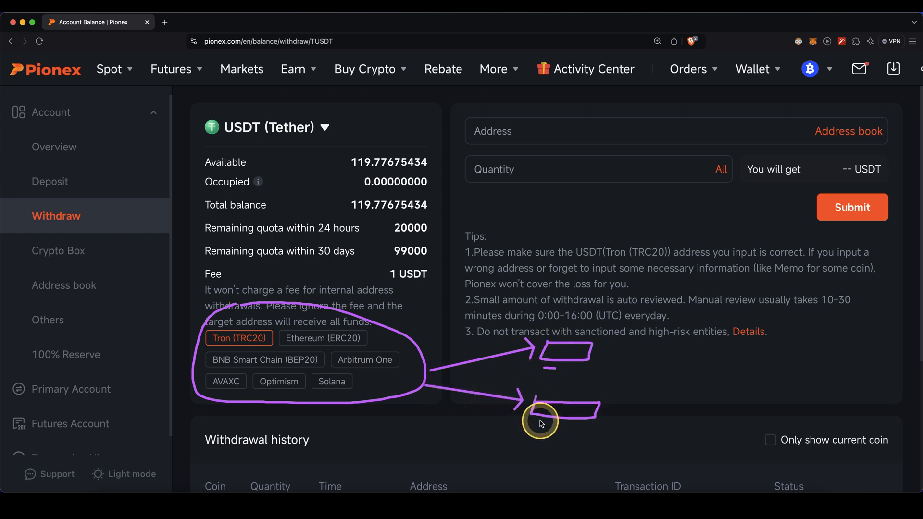
pyautogui.moveTo(519, 372)
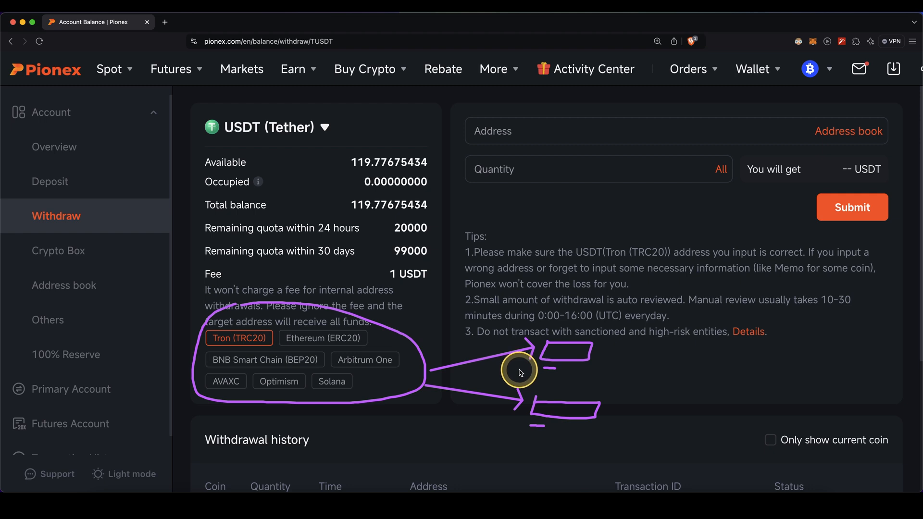
pyautogui.moveTo(543, 372)
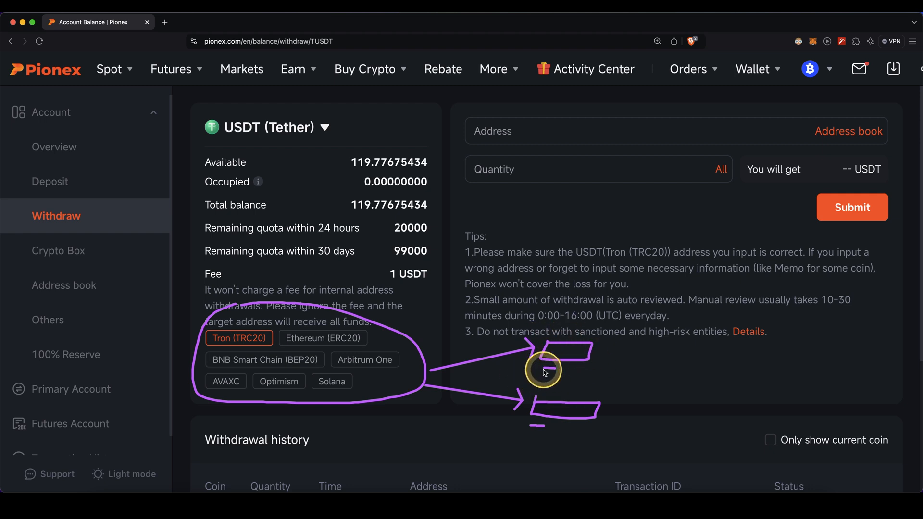
pyautogui.moveTo(556, 362)
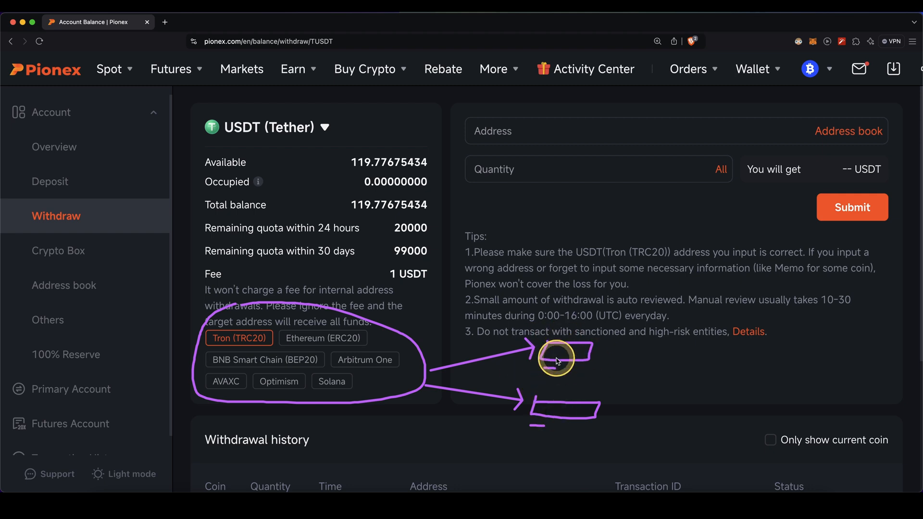
pyautogui.moveTo(239, 332)
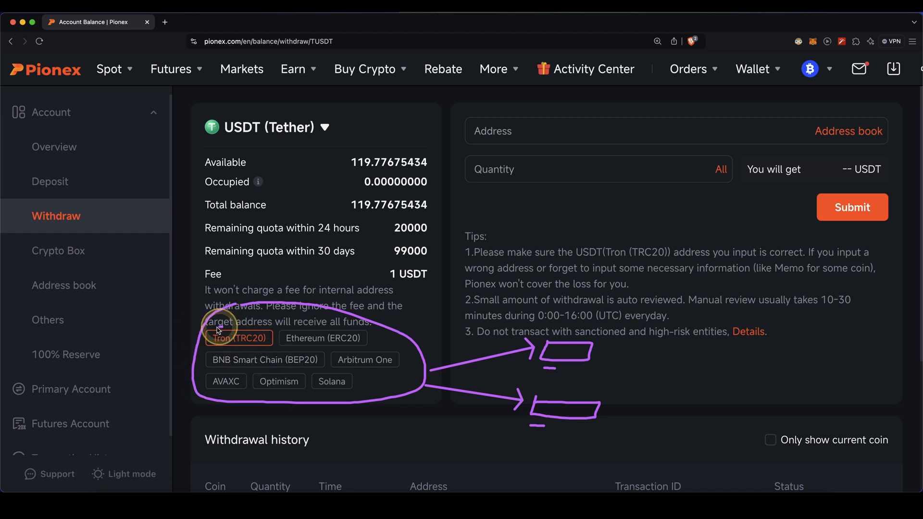
pyautogui.moveTo(567, 352)
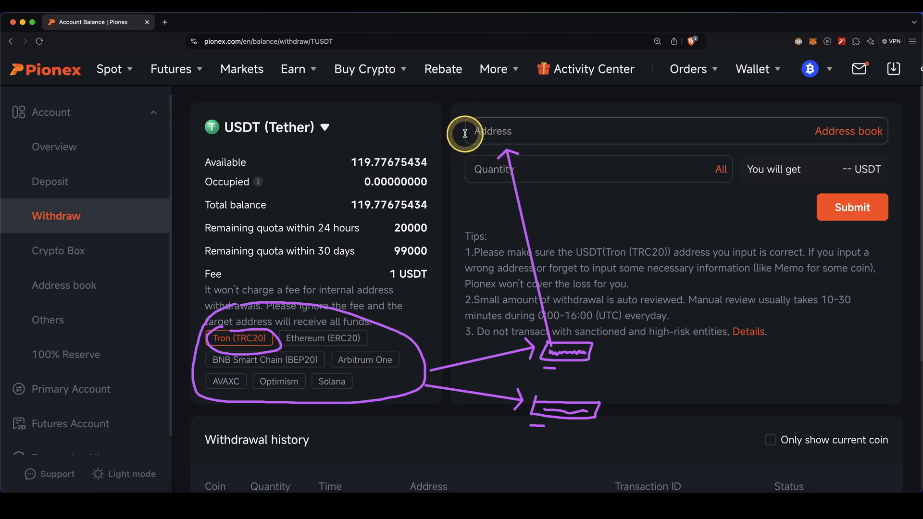
pyautogui.write('TLRUQnmg27RdtnAHHjKNTVmzTUBUPUVHgx')
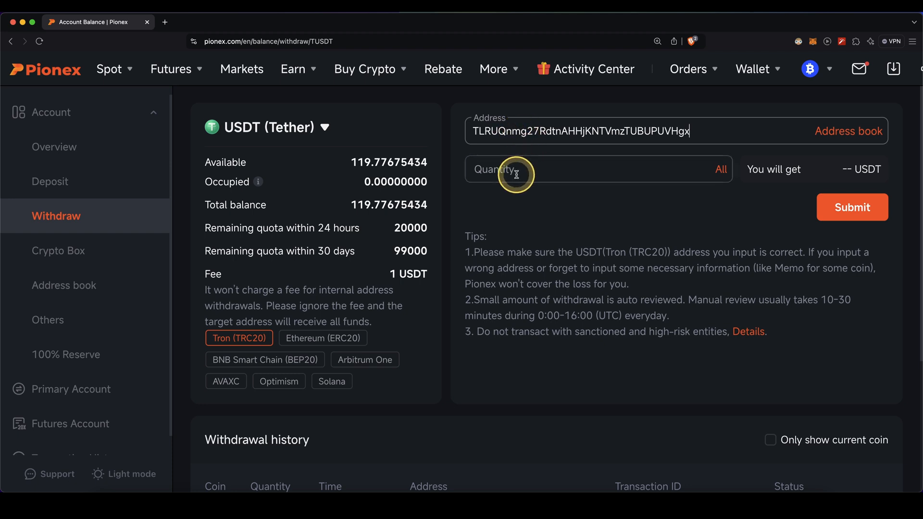
pyautogui.moveTo(517, 168)
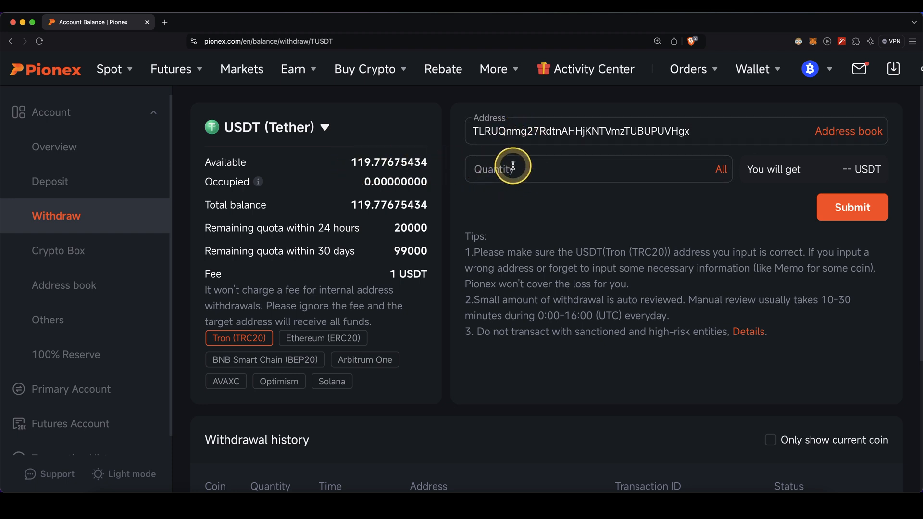
pyautogui.click(720, 169)
pyautogui.write('5')
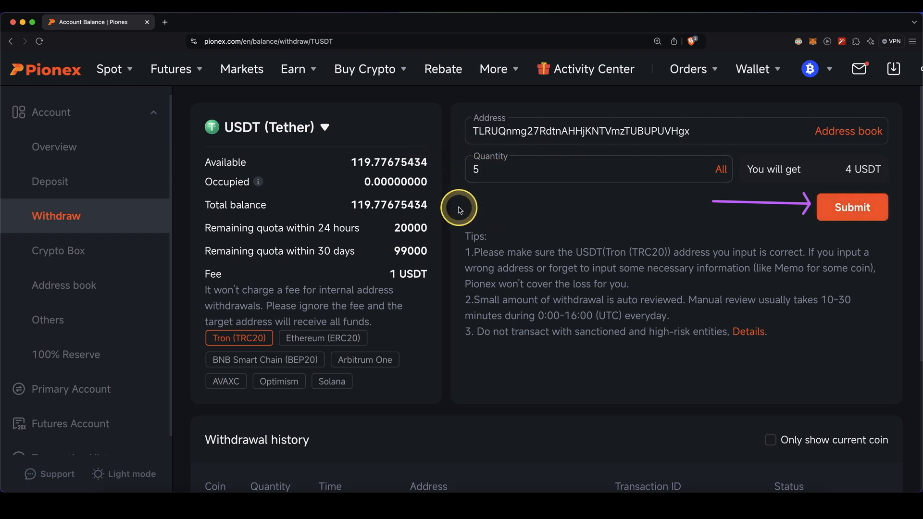
pyautogui.moveTo(669, 156)
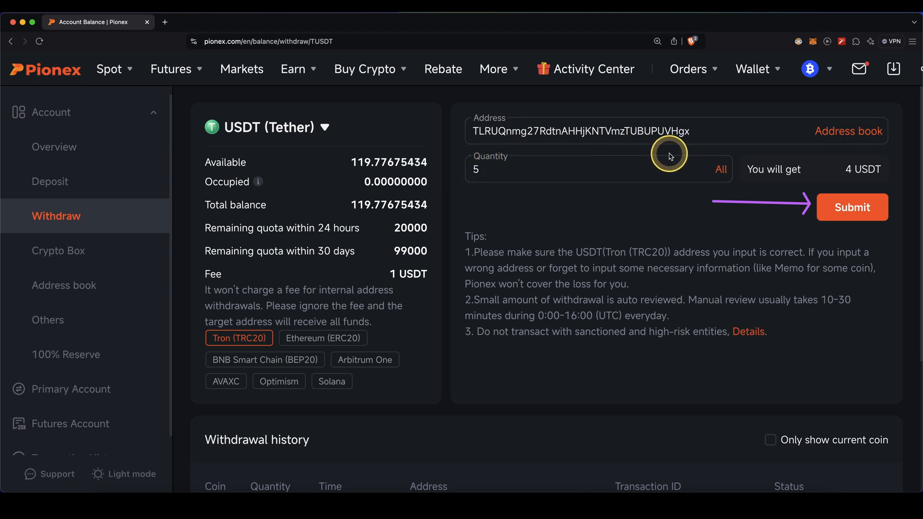
# - Go back via the sign-up page to the futures-bonus Rewards Hub with tasks up to 10,000 USDT
pyautogui.click(720, 169)
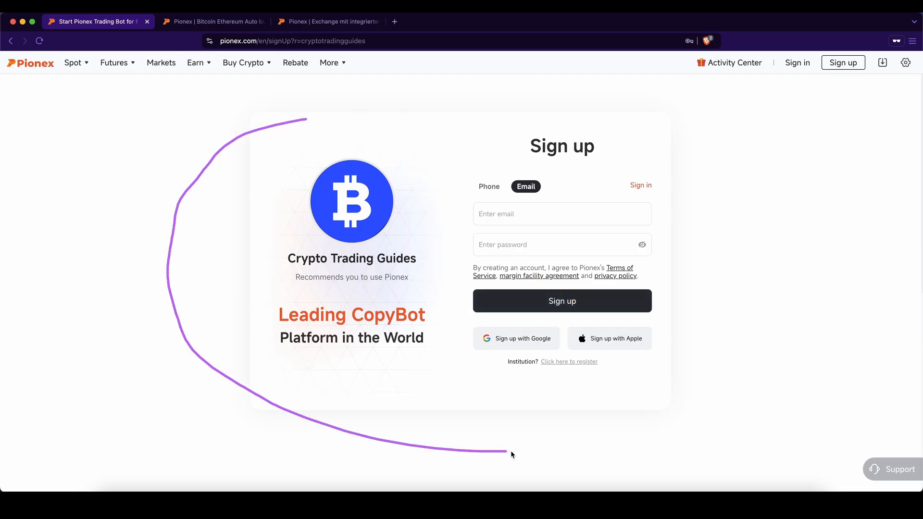
pyautogui.click(211, 21)
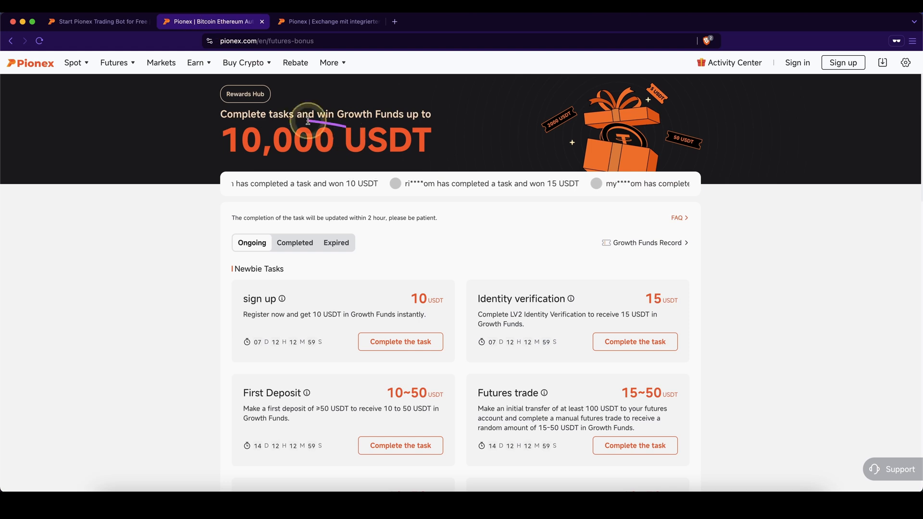